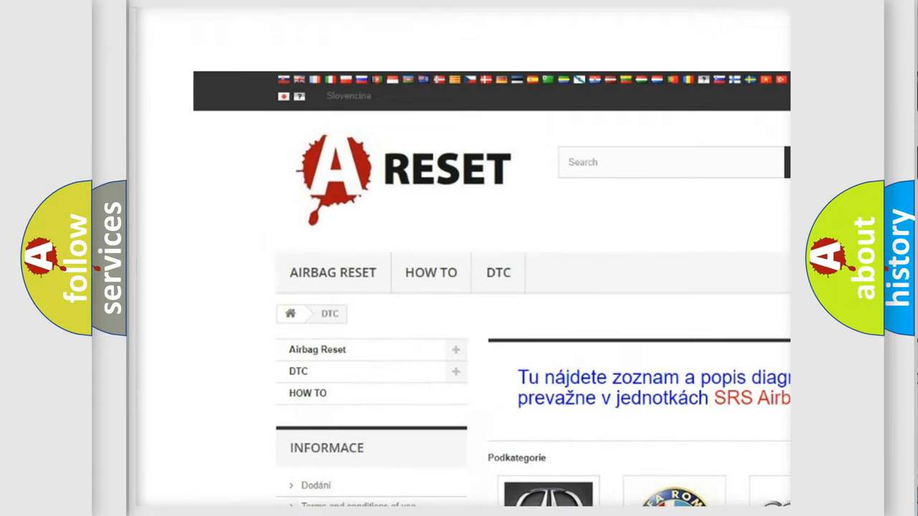
# Step: Scroll down the DTC page toward the Cadillac category and its subcategory code list
pyautogui.scroll(-3)
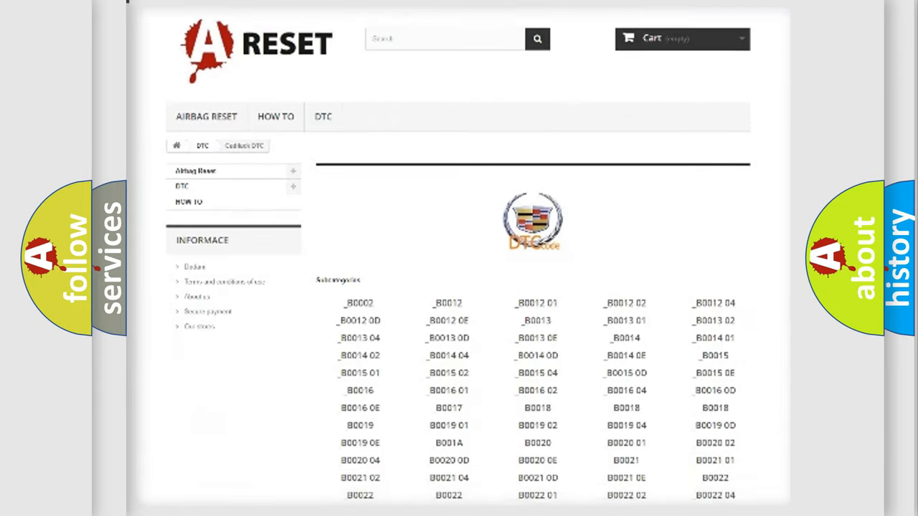
pyautogui.scroll(-3)
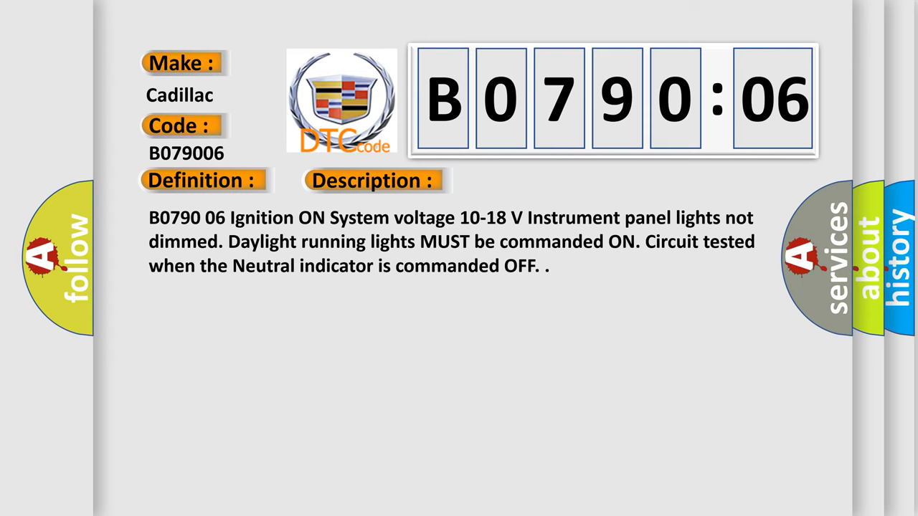
# Step: Advance to the Cause slide: TCCM low voltage on AWD/4WD indicator circuit, algorithm-based failure
pyautogui.click(528, 181)
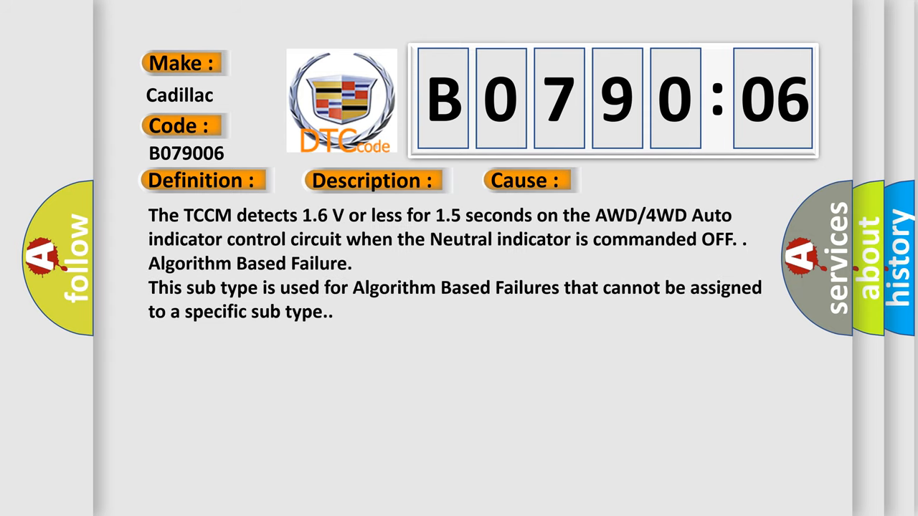